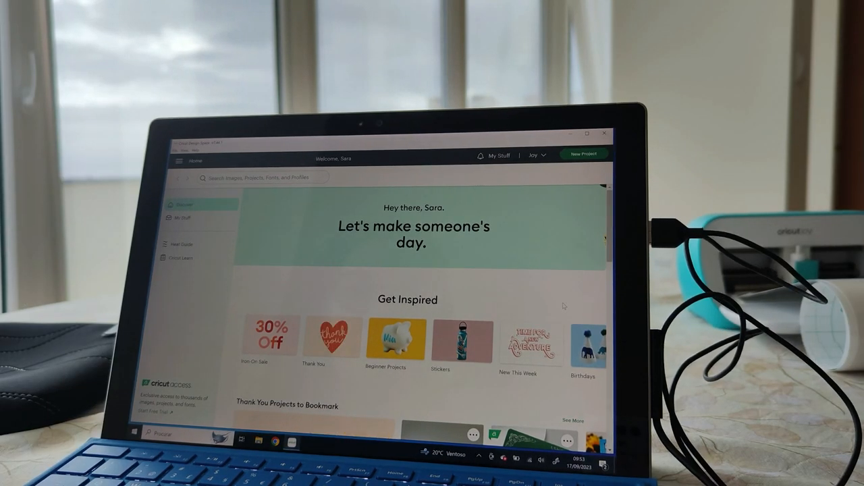
Step: Start a new blank project canvas from the Design Space home screen
click(583, 154)
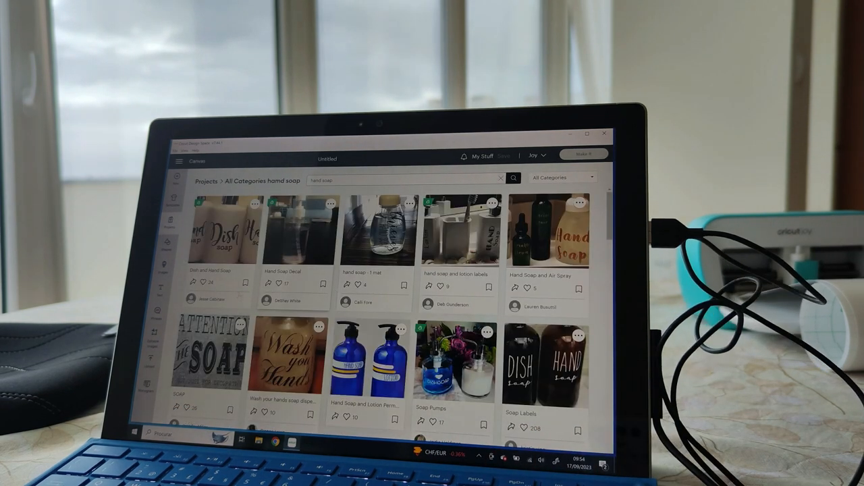
scroll(down, 3)
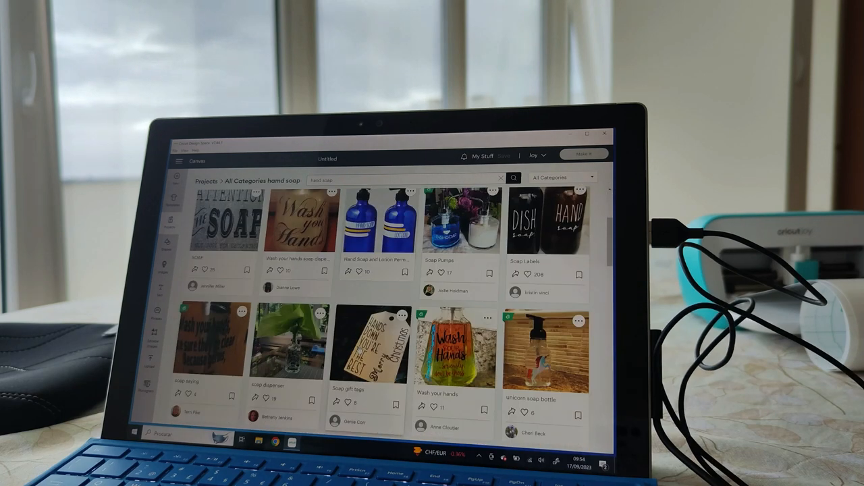
scroll(down, 3)
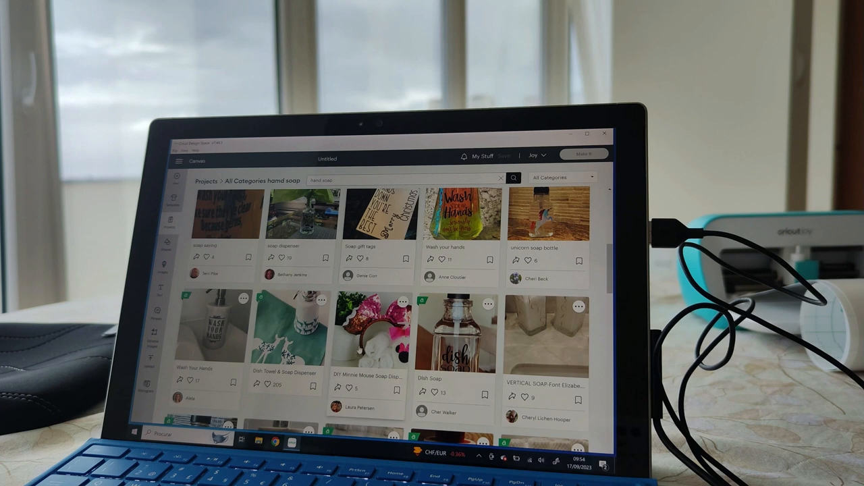
scroll(down, 3)
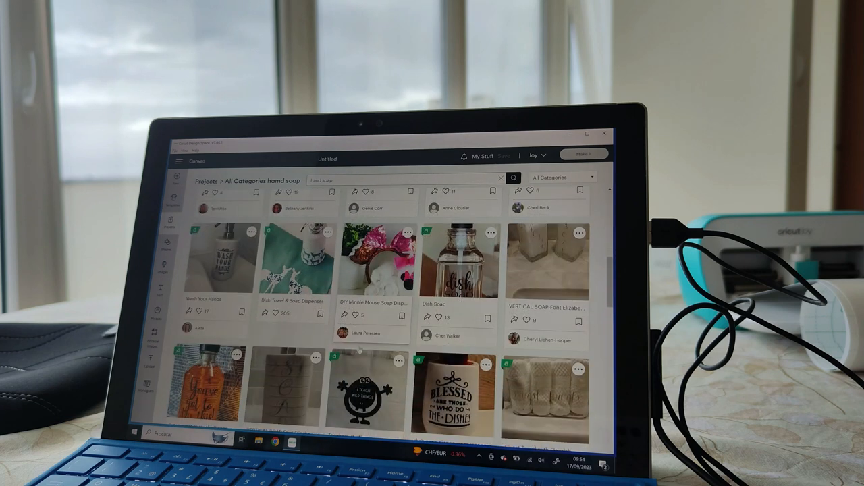
scroll(down, 3)
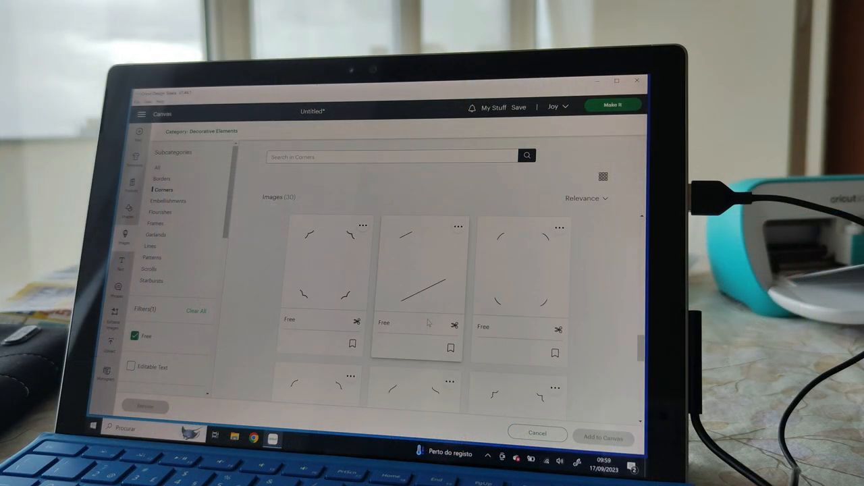
Step: Add the curved corner cuts frame image from Decorative Elements > Corners
scroll(down, 3)
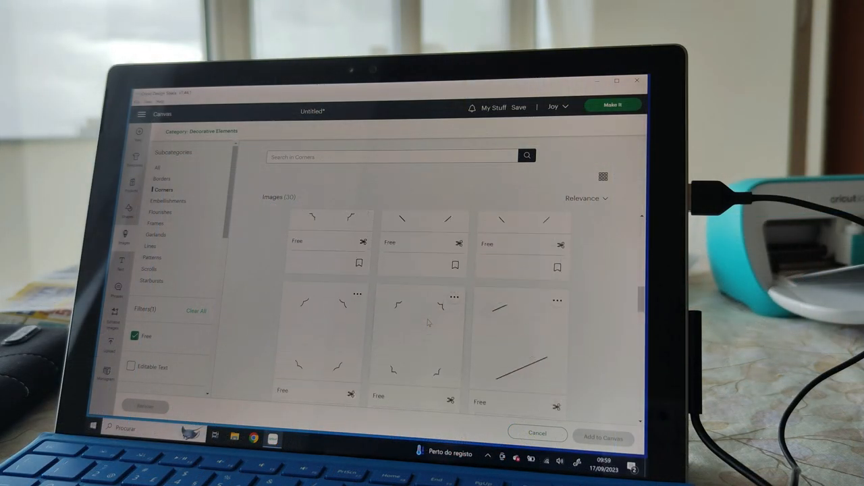
scroll(down, 3)
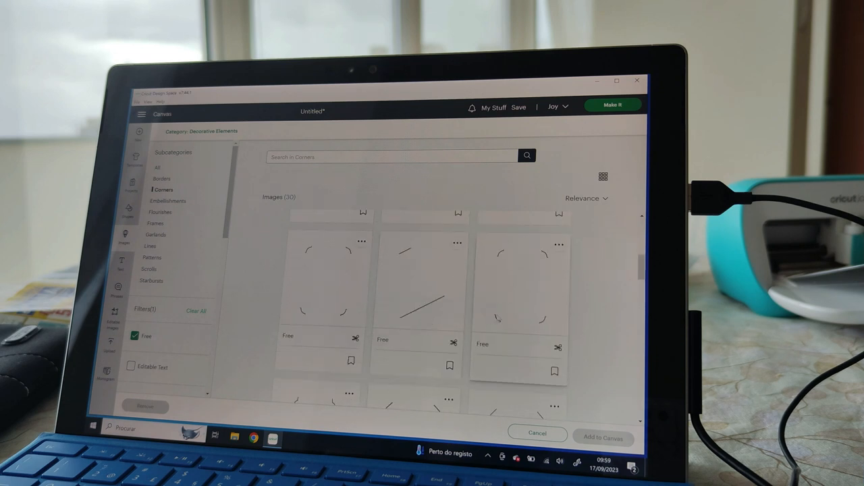
click(518, 304)
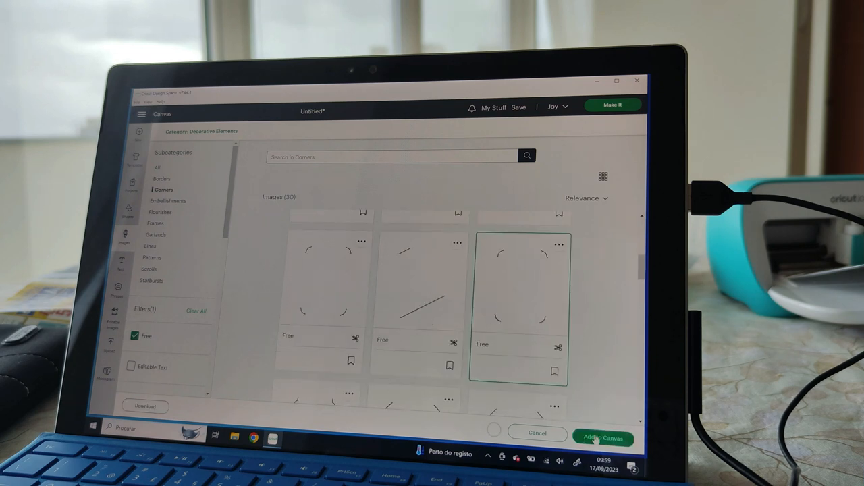
click(602, 438)
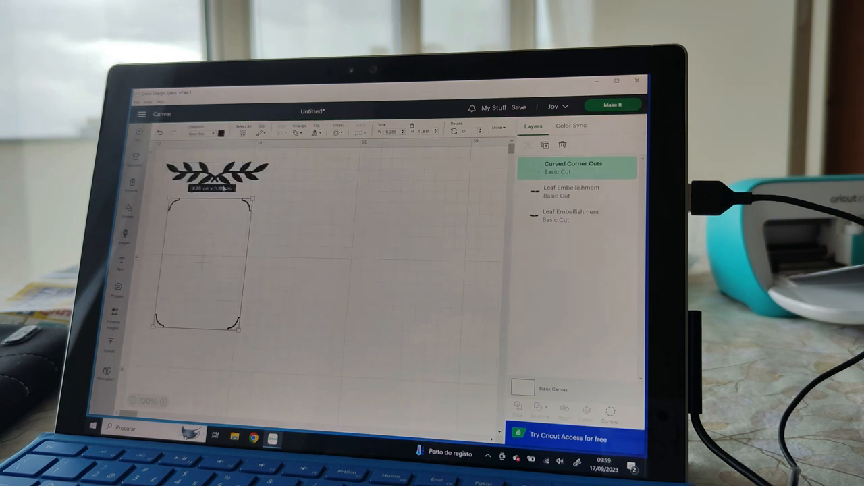
Step: Drag the two curved corner frames into side-by-side positions on the canvas
drag(216, 169, 375, 293)
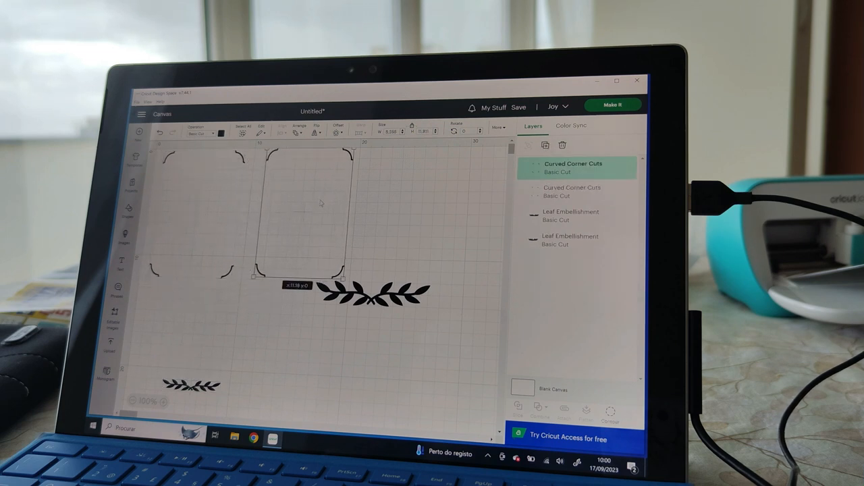
drag(309, 209, 196, 209)
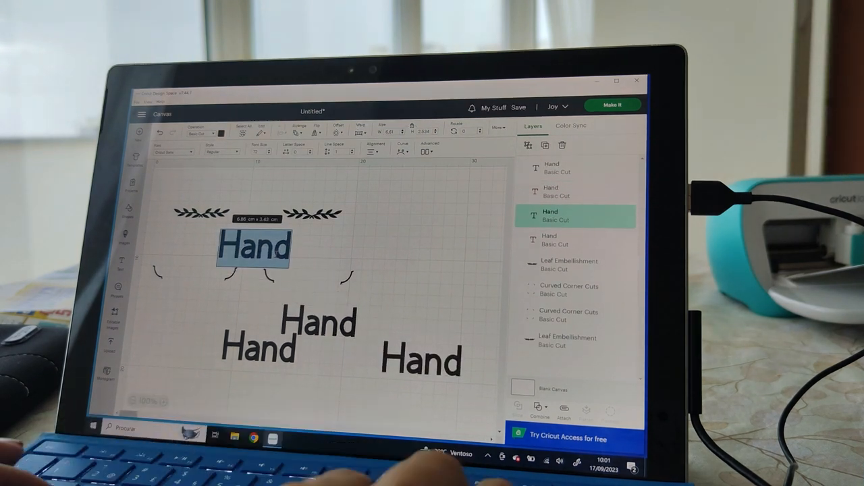
Step: Edit a duplicated text layer to read 'Soap'
text(Soap)
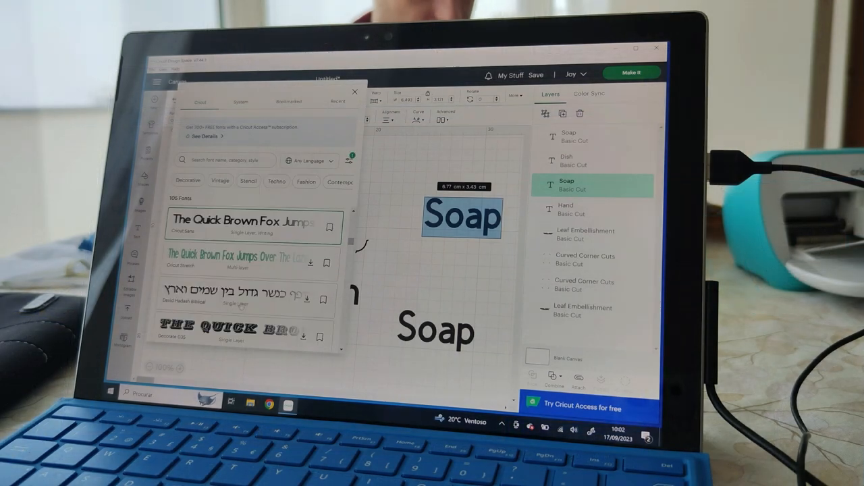
Step: Apply a bold condensed font from the font list to the Soap text
scroll(down, 3)
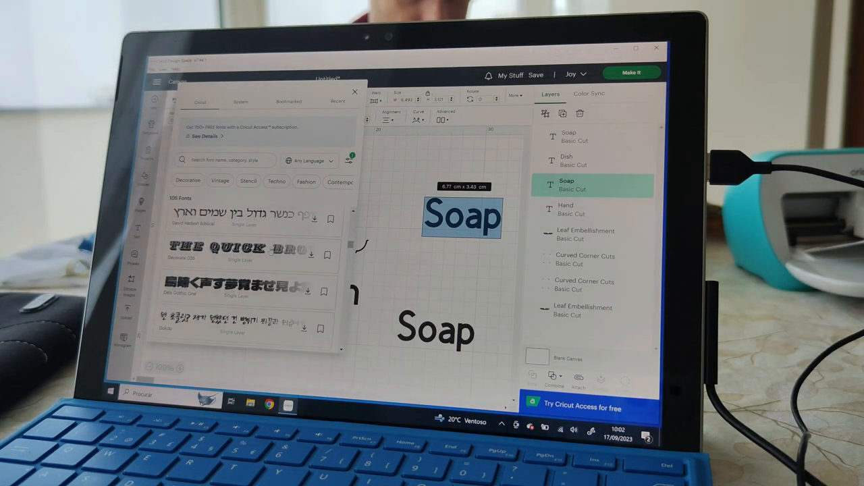
scroll(up, 3)
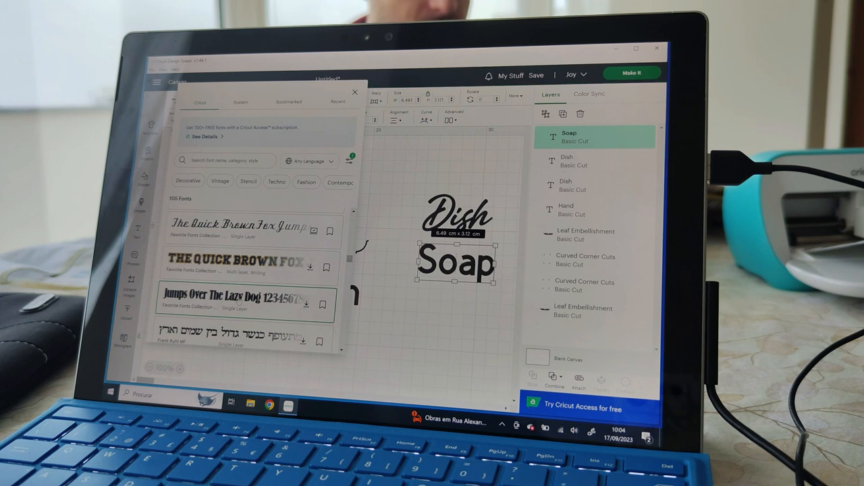
click(236, 303)
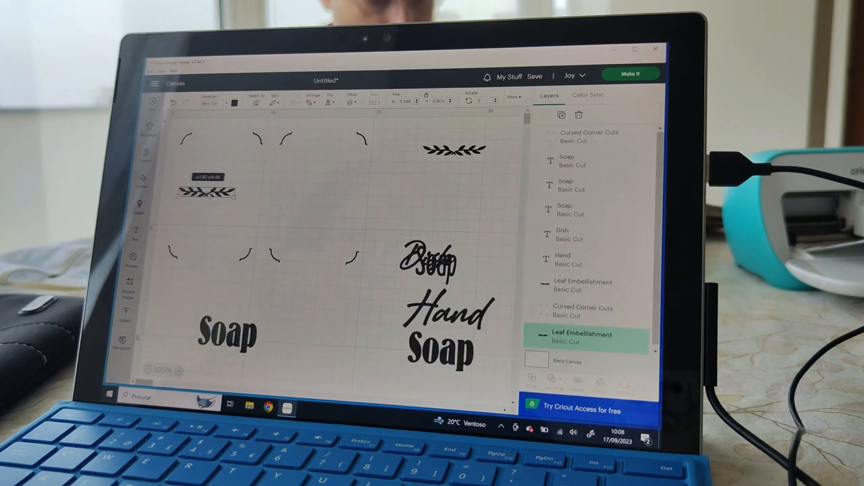
Step: Arrange a leaf embellishment, script 'Hand' and bold 'Soap' in the left corner frame
drag(206, 193, 316, 198)
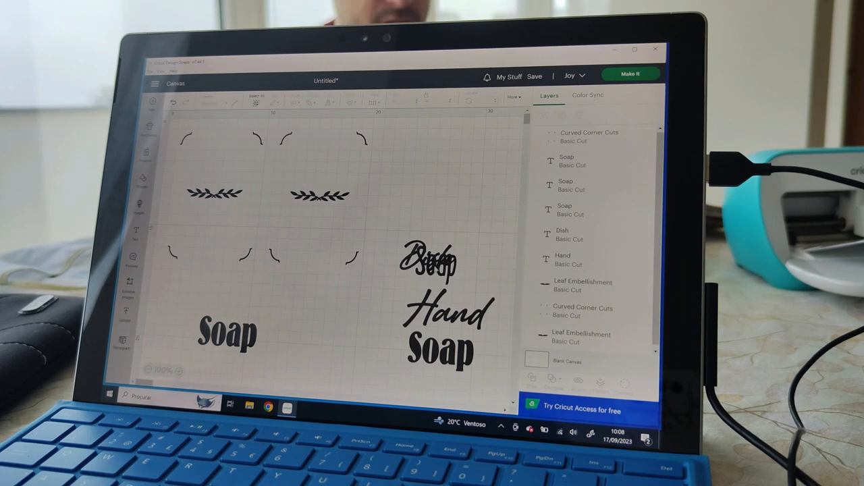
click(314, 222)
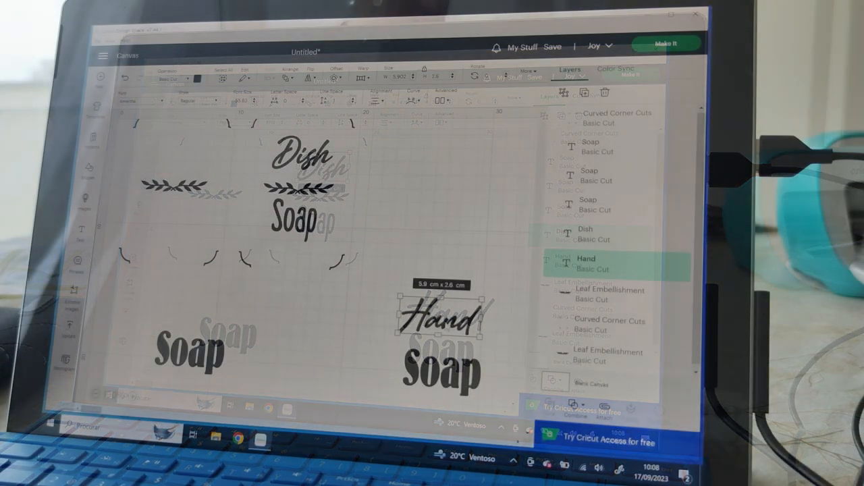
drag(445, 317, 182, 152)
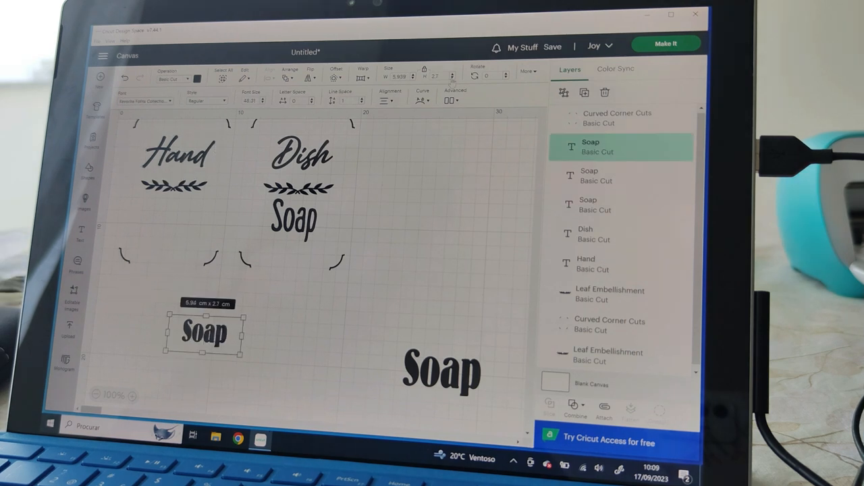
drag(204, 331, 169, 223)
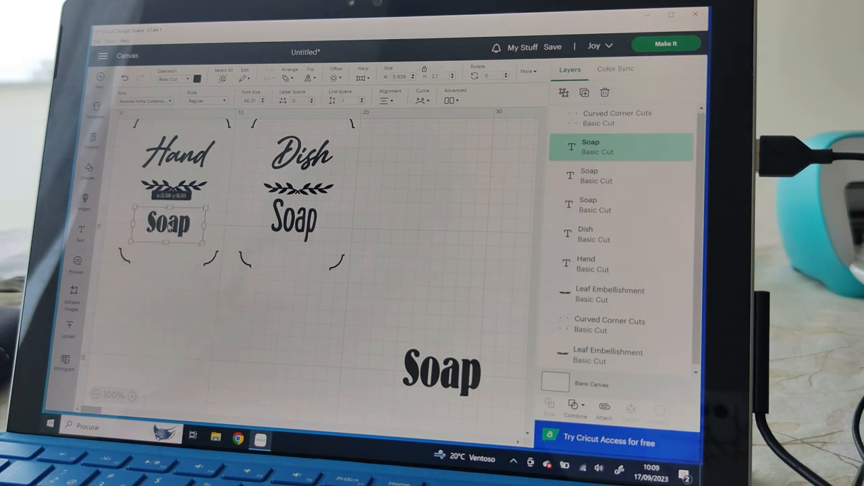